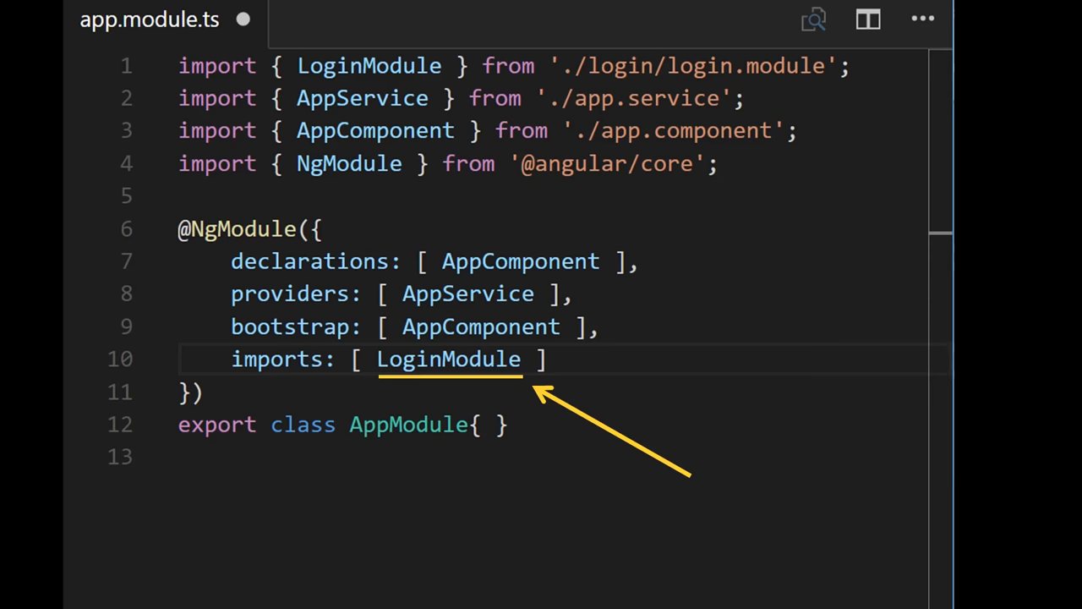
left_click(536, 40)
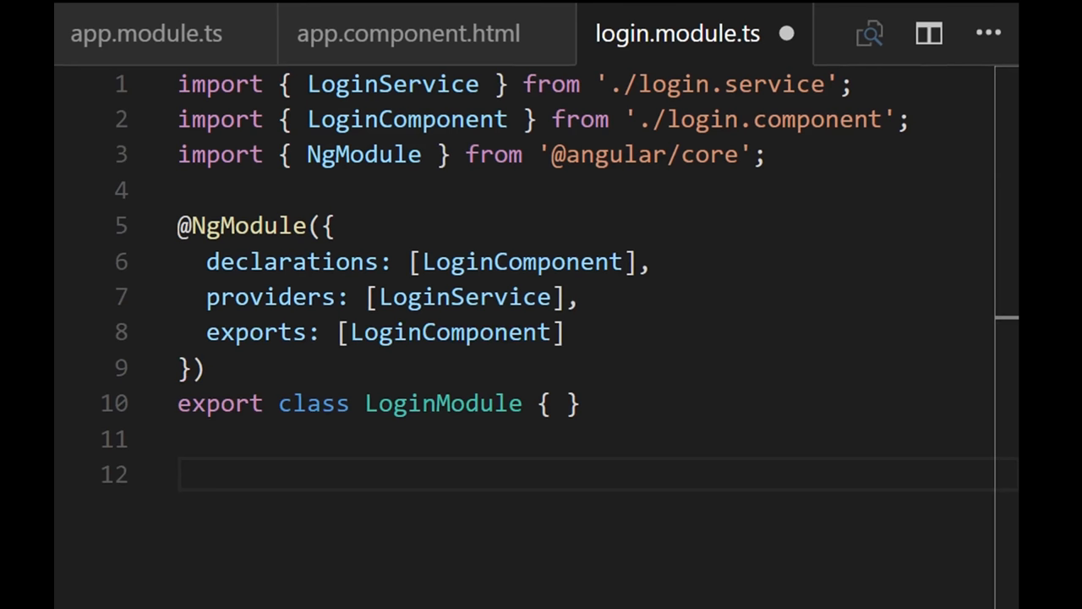
Switch to the app.component.html template showing <app-login> inside a div.
left_click(409, 34)
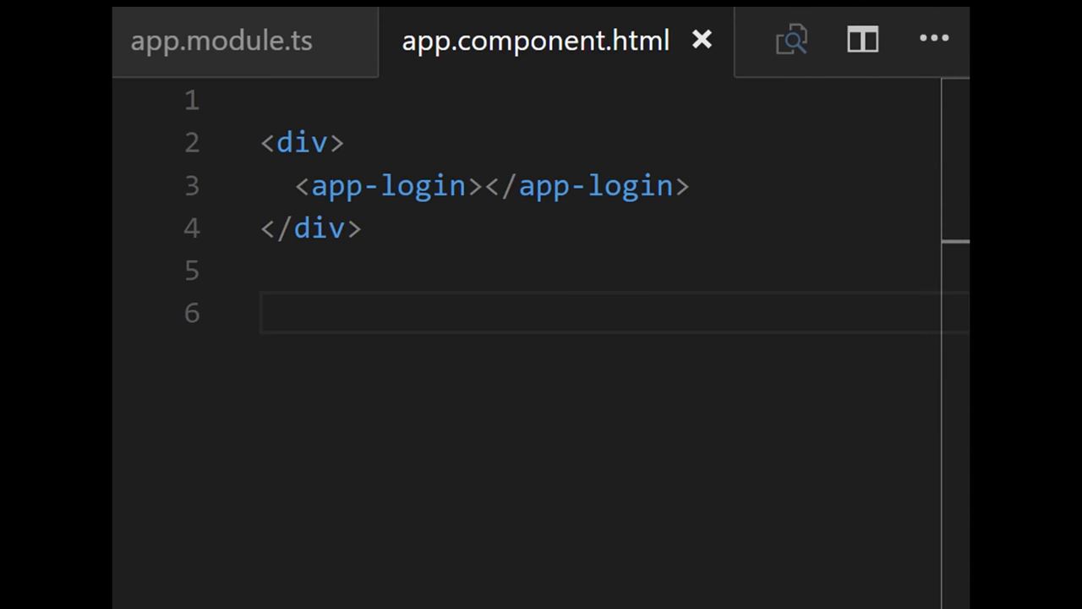